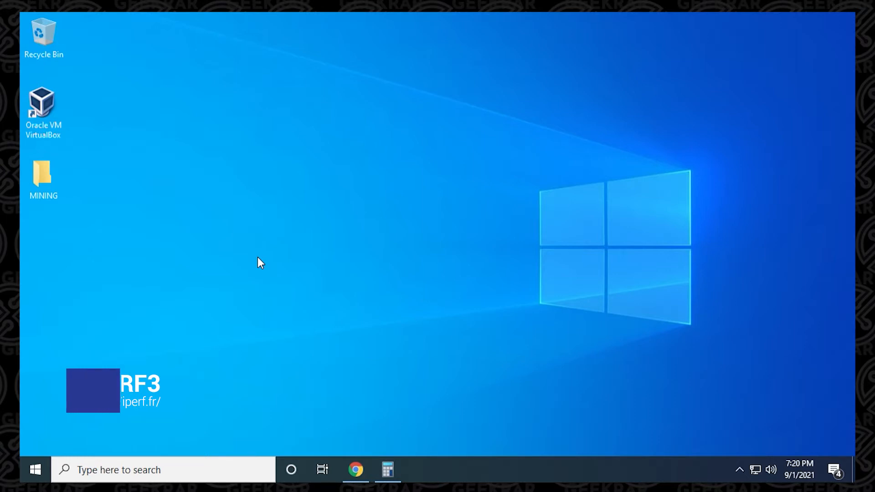
mouse_move(356, 470)
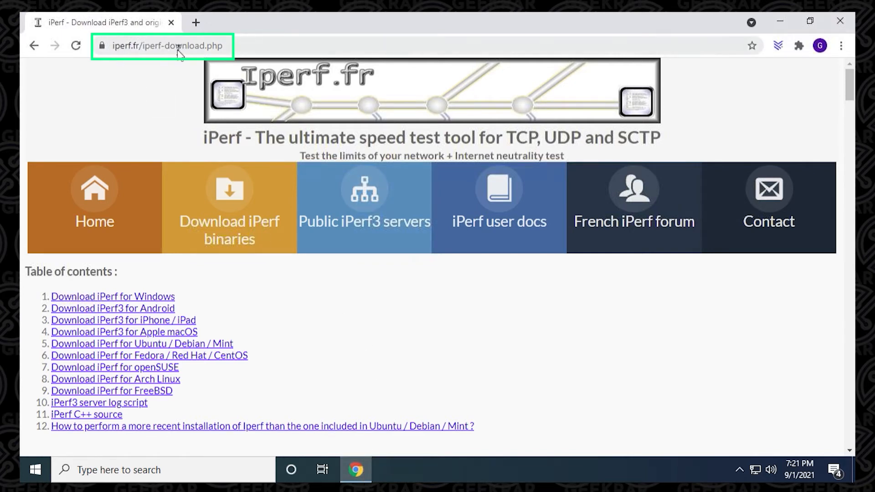
mouse_move(198, 52)
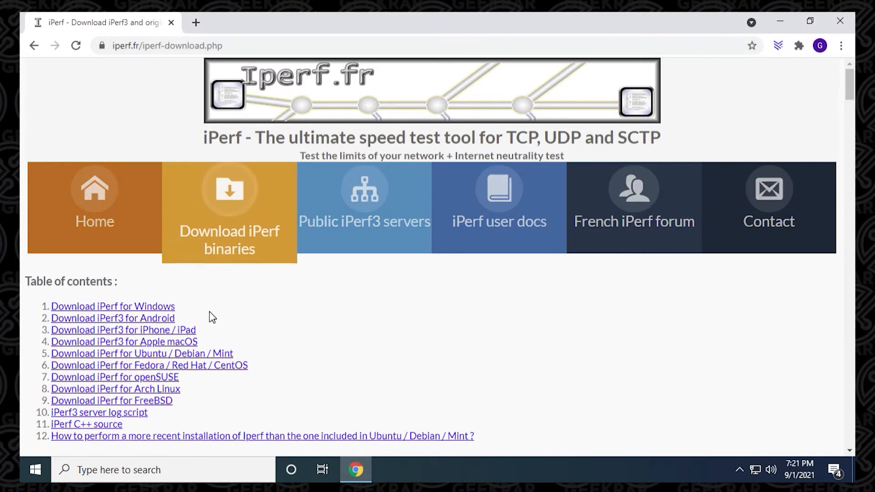
Download the iPerf 3.1.3 Windows 64-bit zip from the iperf.fr download page.
scroll(down, 3)
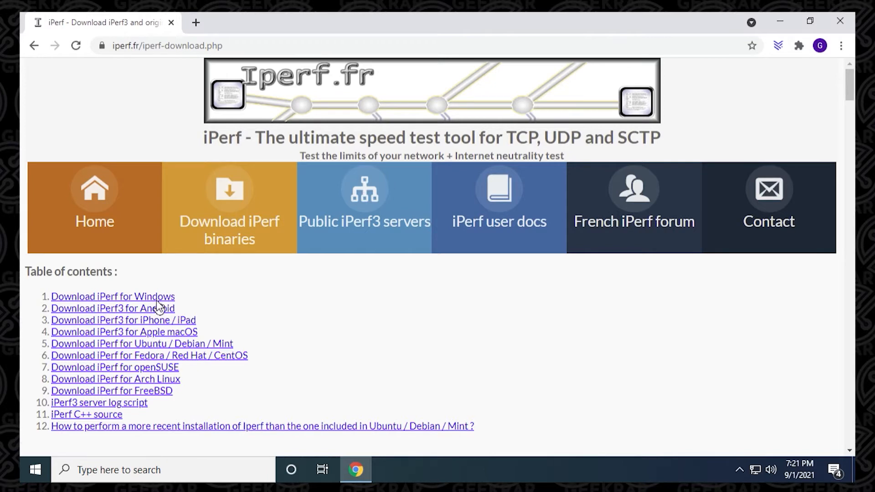
click(112, 296)
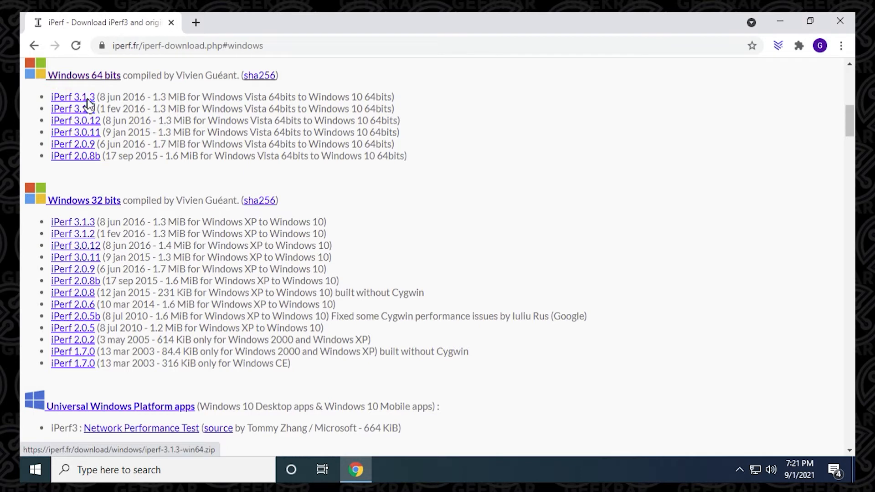
click(72, 97)
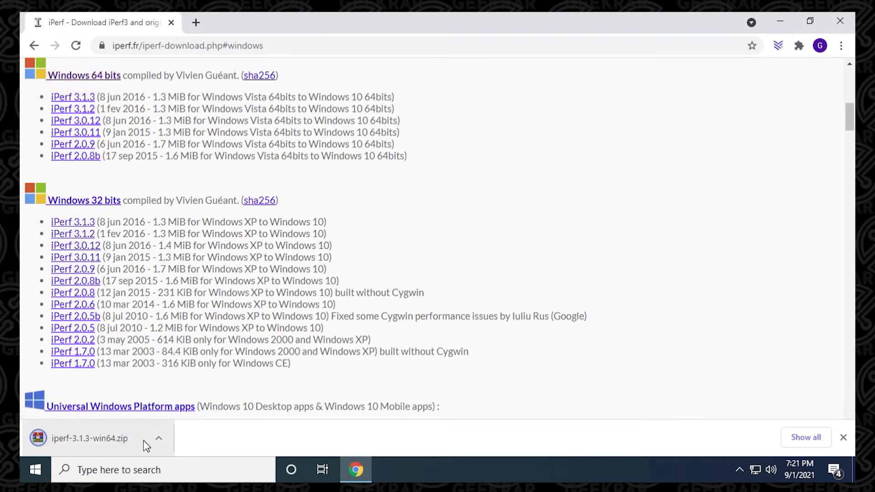
click(159, 438)
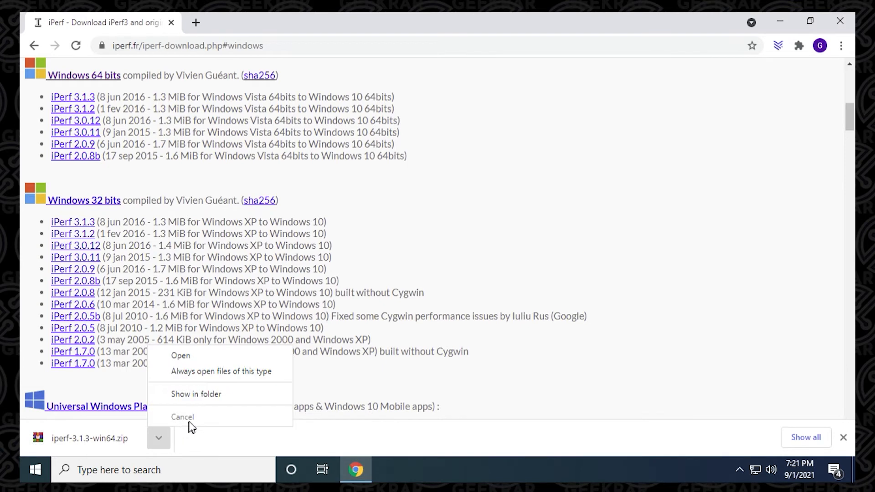
mouse_move(651, 277)
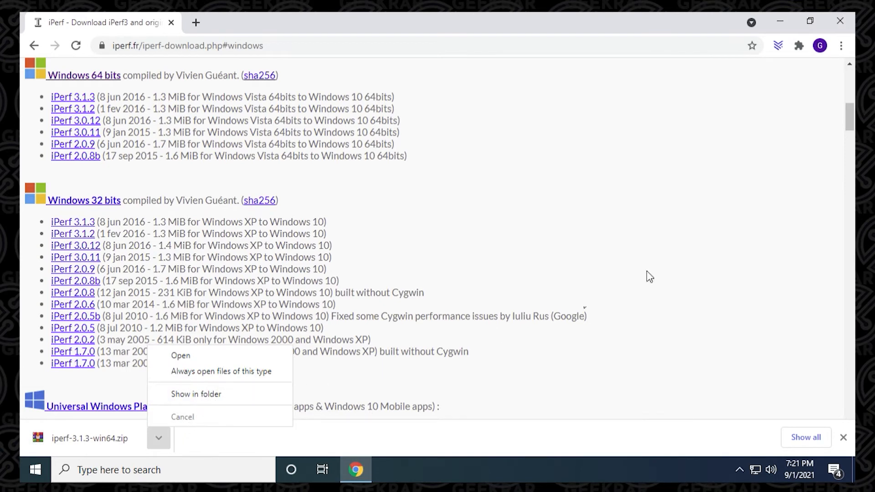
Extract the iperf-3.1.3-win64 zip in Downloads and open the extracted folder.
click(196, 394)
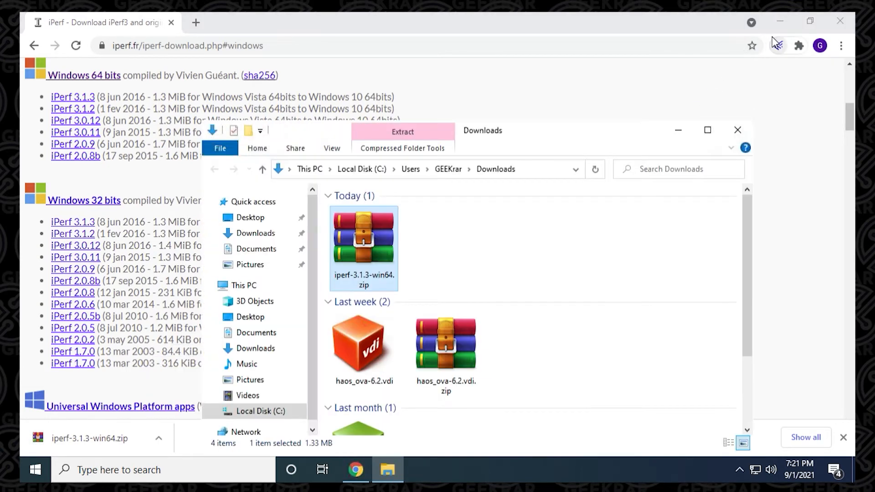
right_click(364, 248)
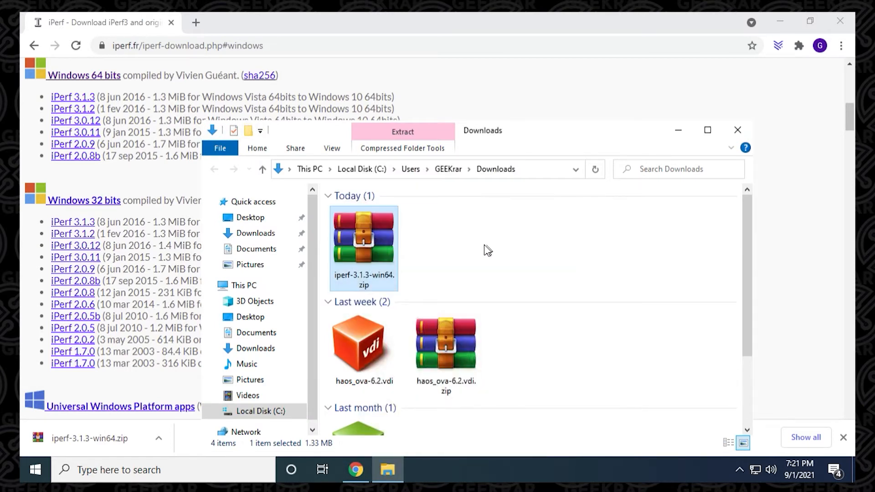
click(402, 131)
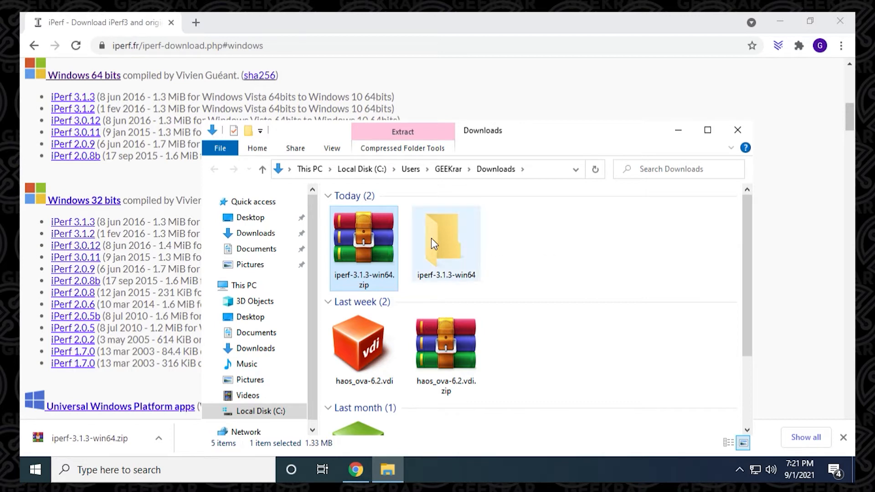
double_click(446, 243)
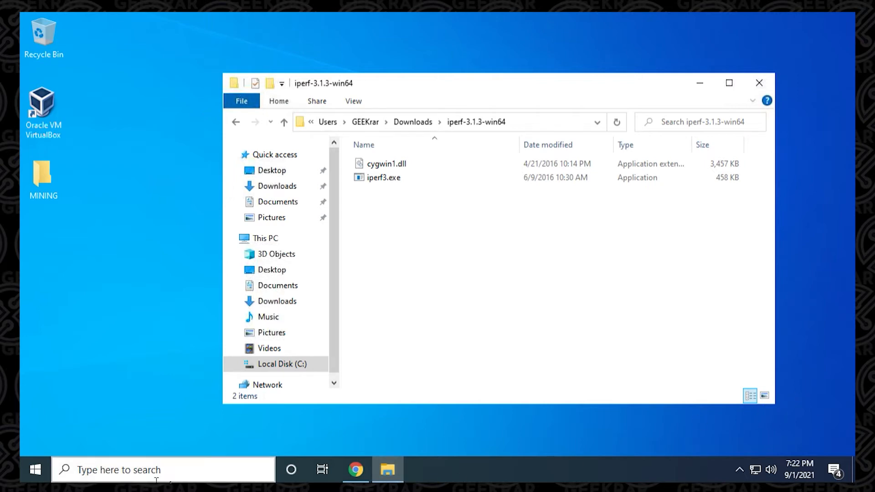
Open Command Prompt and run ipconfig to find the IPv4 address 192.168.1.25.
text(cm)
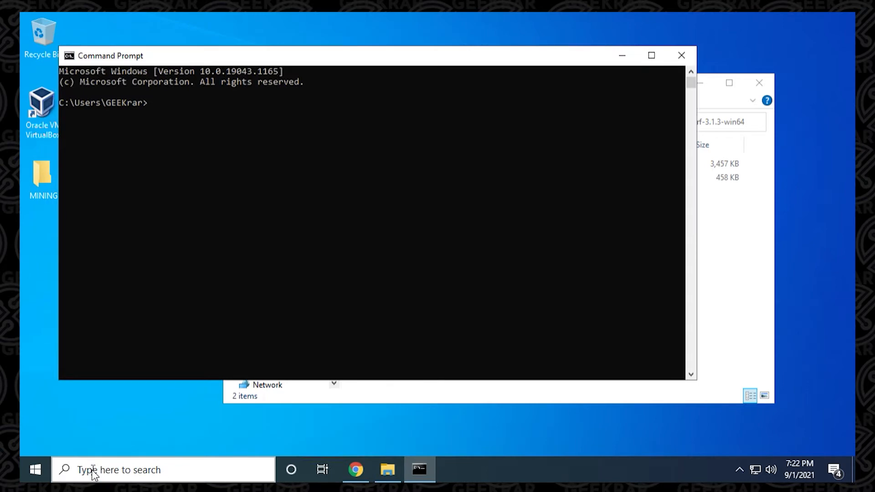
text(i)
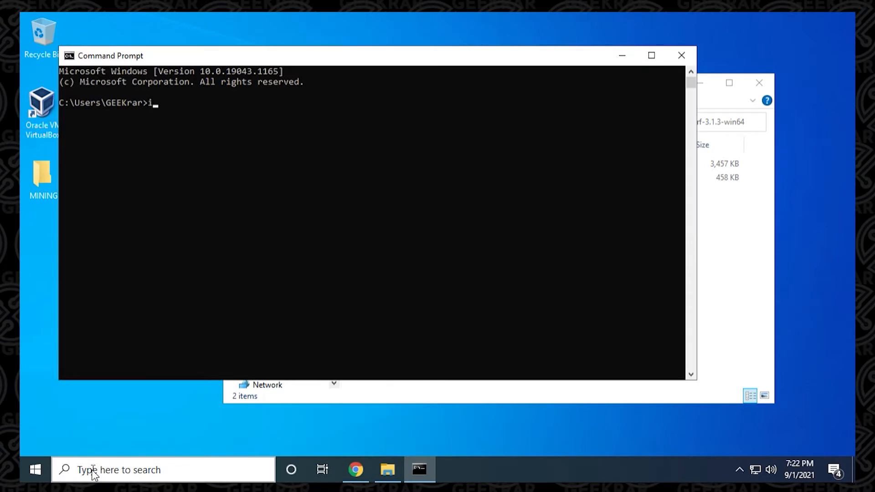
text(pconfig)
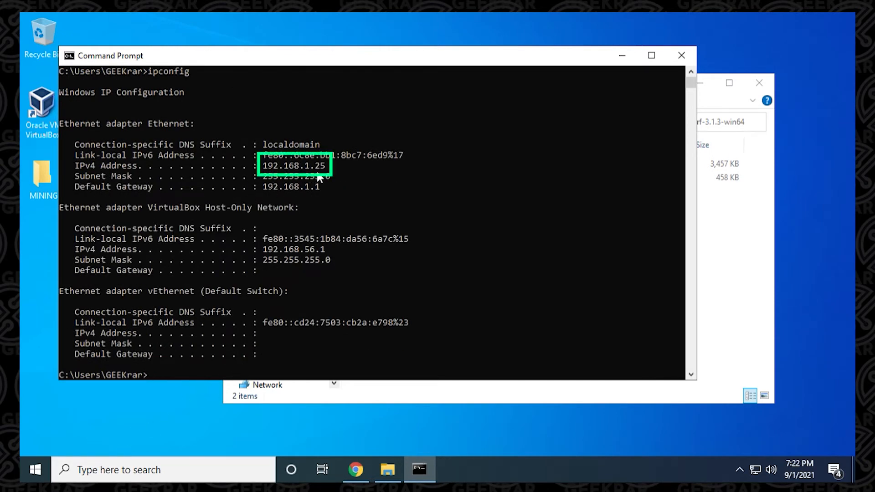
mouse_move(364, 233)
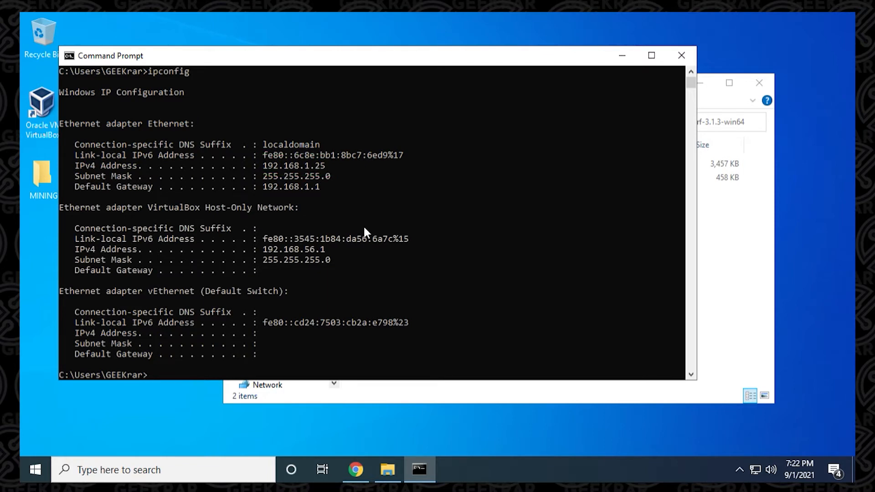
text(cd)
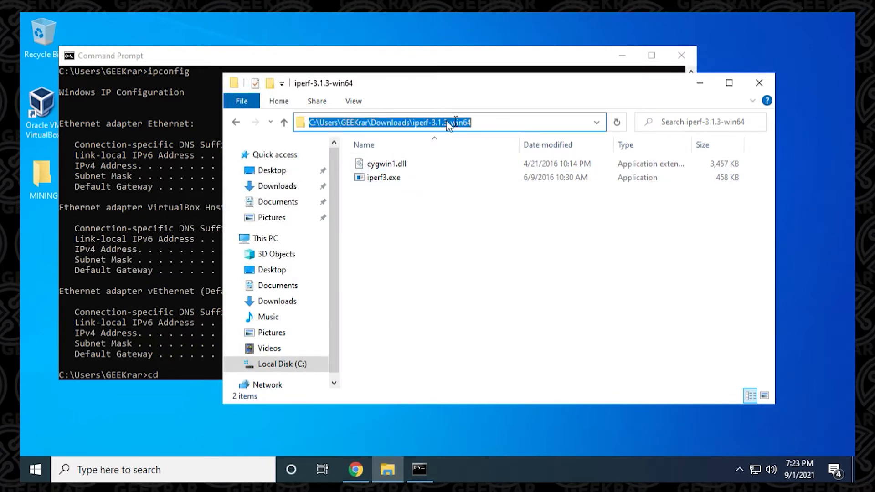
Change directory to C:\Users\GEEKrar\Downloads\iperf-3.1.3-win64 and list its files with dir.
right_click(447, 122)
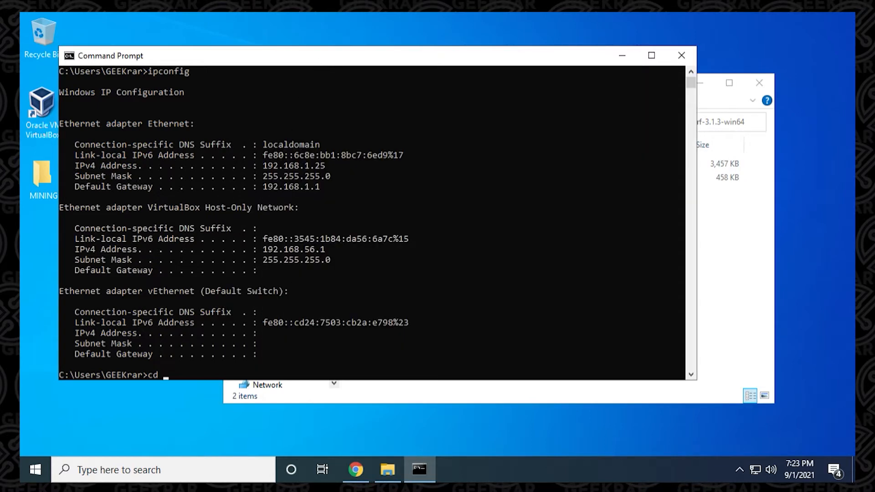
text(C:\Users\GEEKrar\Downloads\iperf-3.1.3-win64)
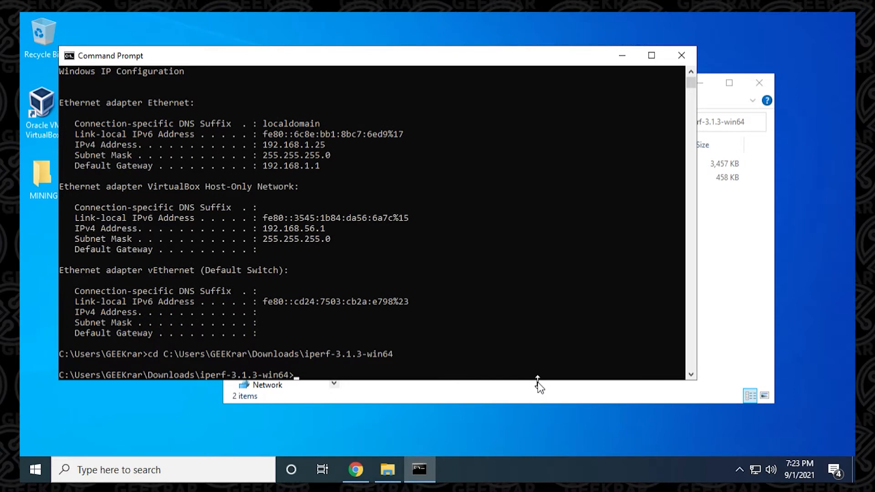
text(dir)
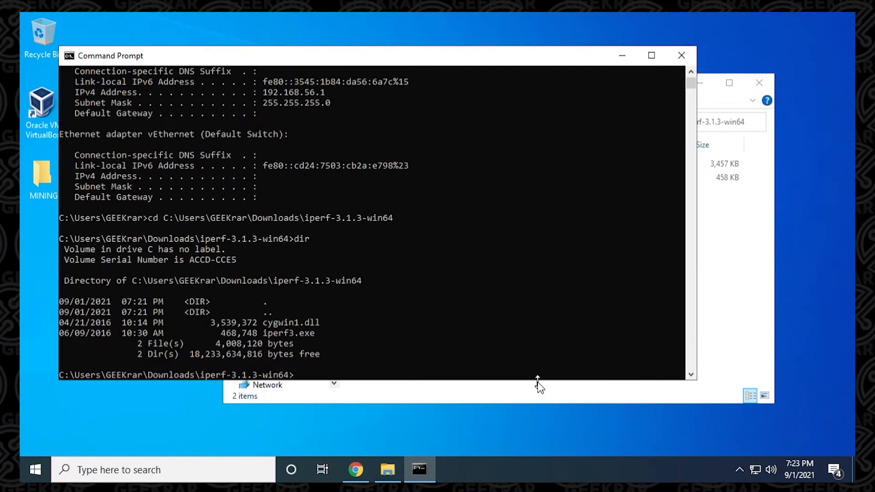
mouse_move(251, 346)
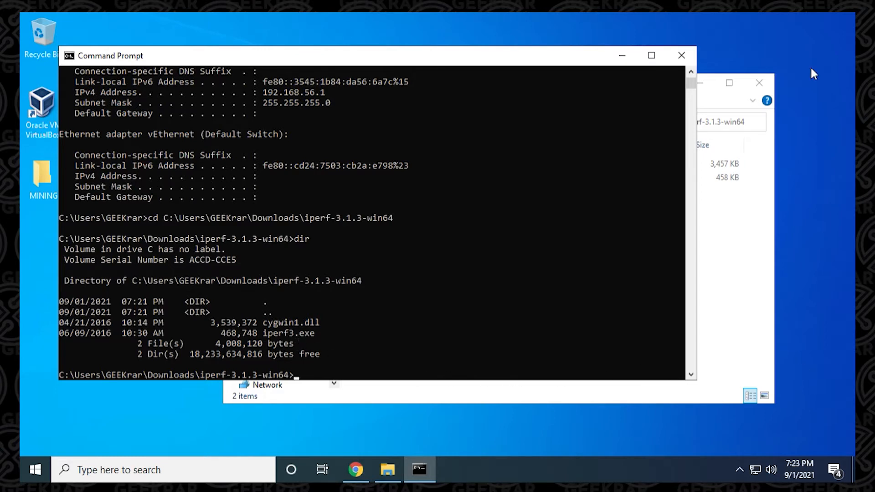
Start the server with iperf3.exe -s and allow it through the Windows firewall.
text(iperf3.)
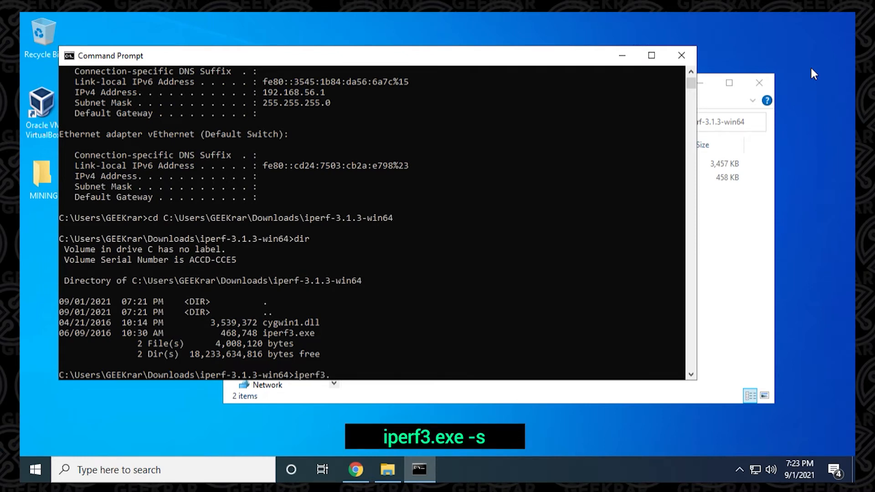
text(exe)
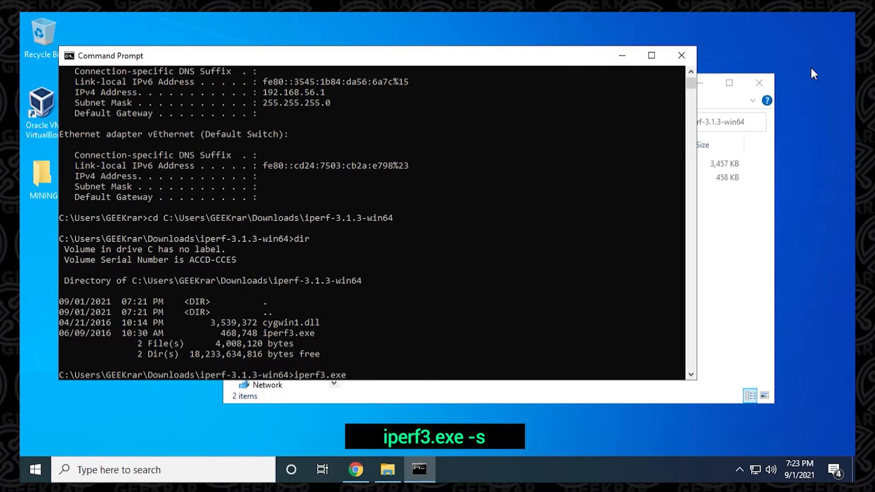
text(-s)
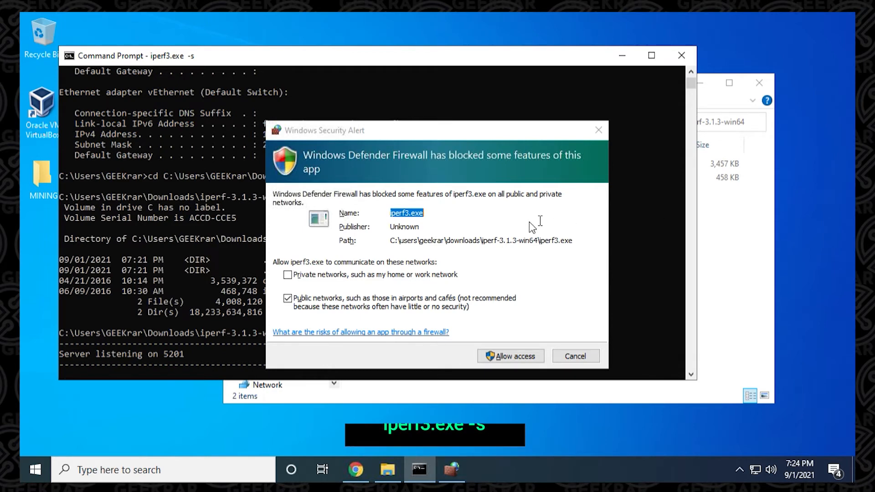
mouse_move(507, 342)
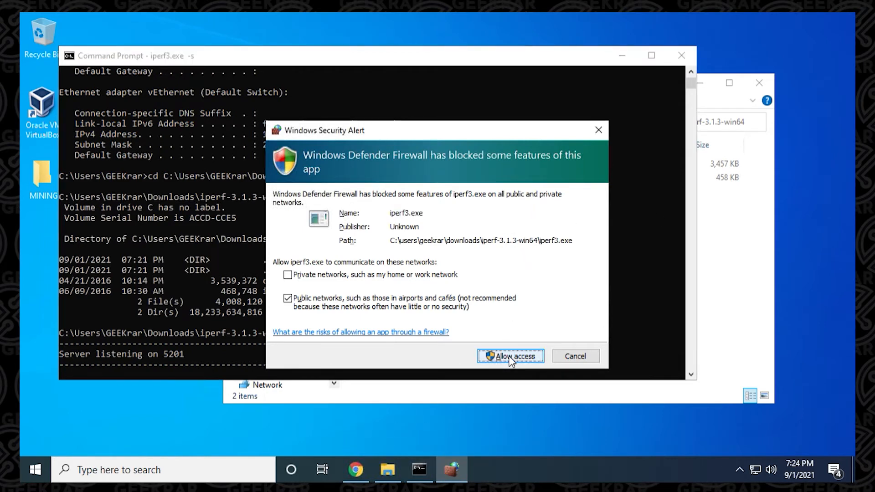
click(510, 356)
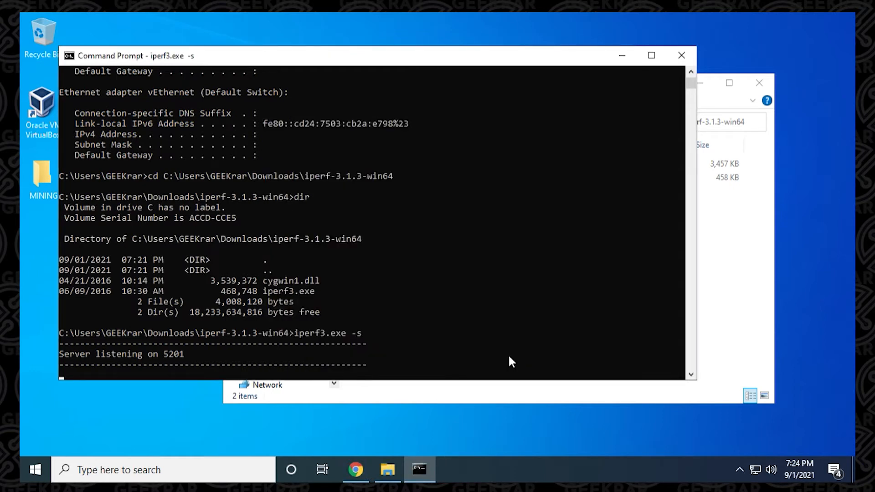
mouse_move(176, 366)
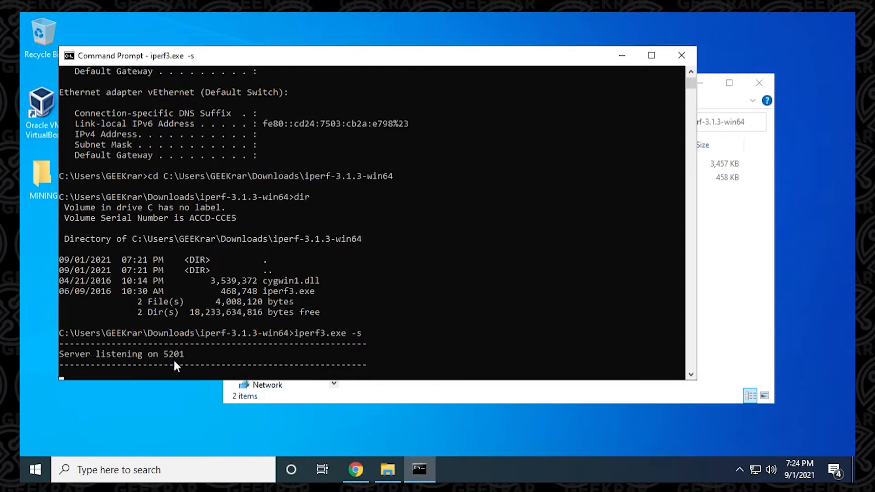
mouse_move(211, 378)
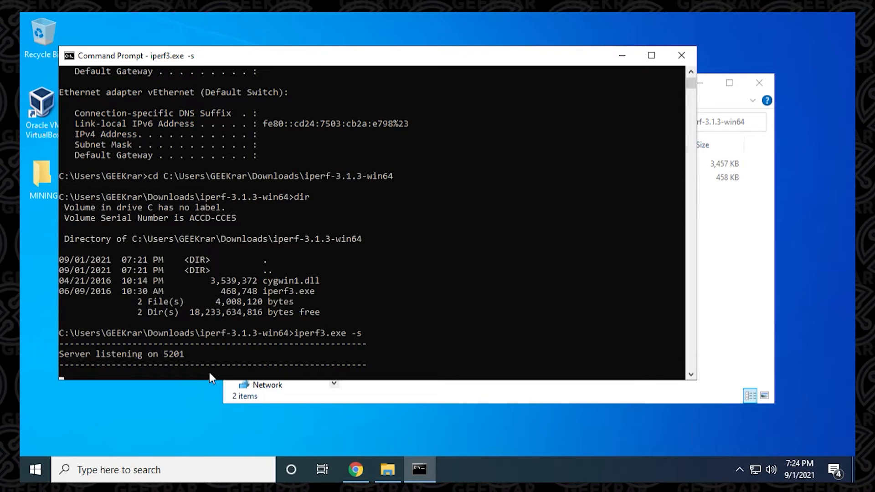
mouse_move(669, 17)
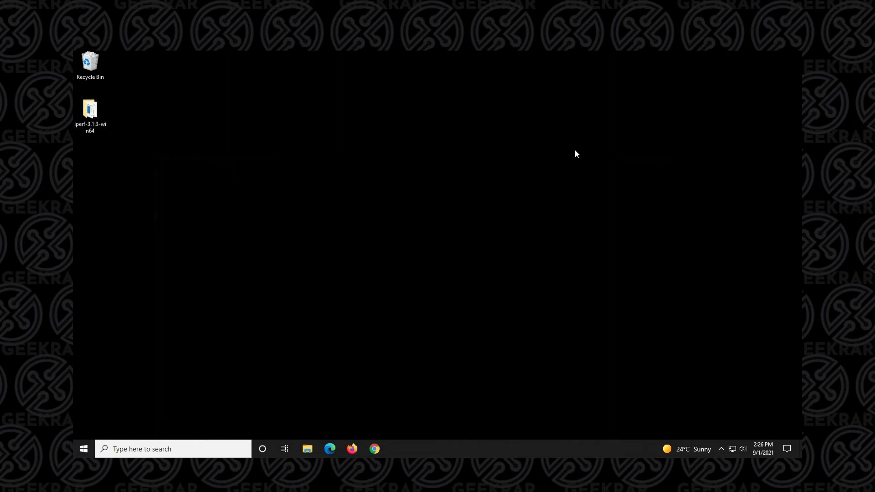
On the second PC, open the Desktop iperf-3.1.3-win64 folder, launch cmd, and copy the folder path.
click(89, 114)
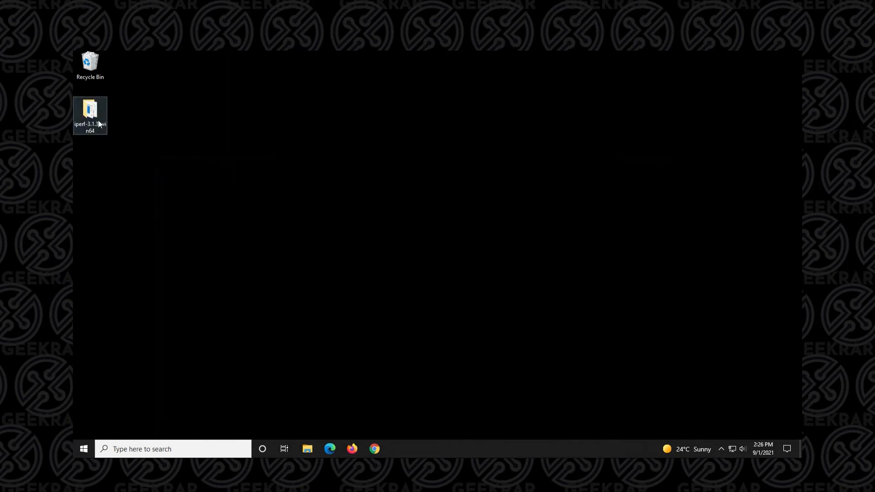
double_click(90, 112)
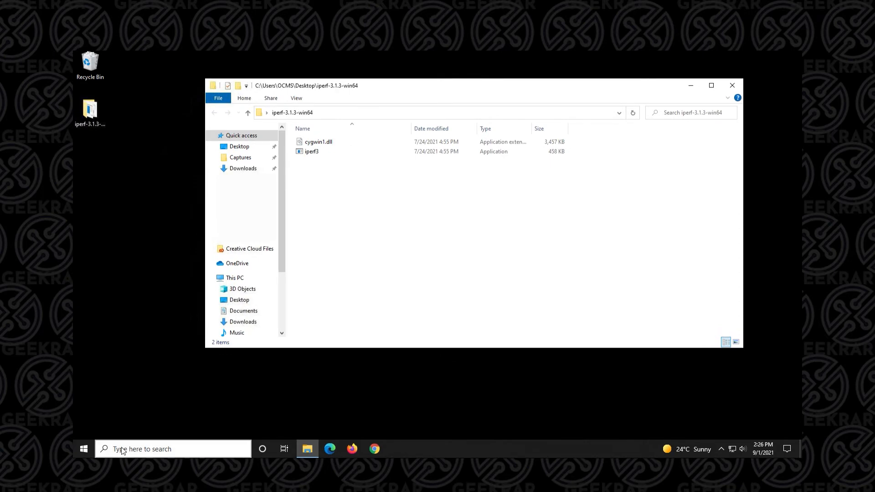
text(cmd)
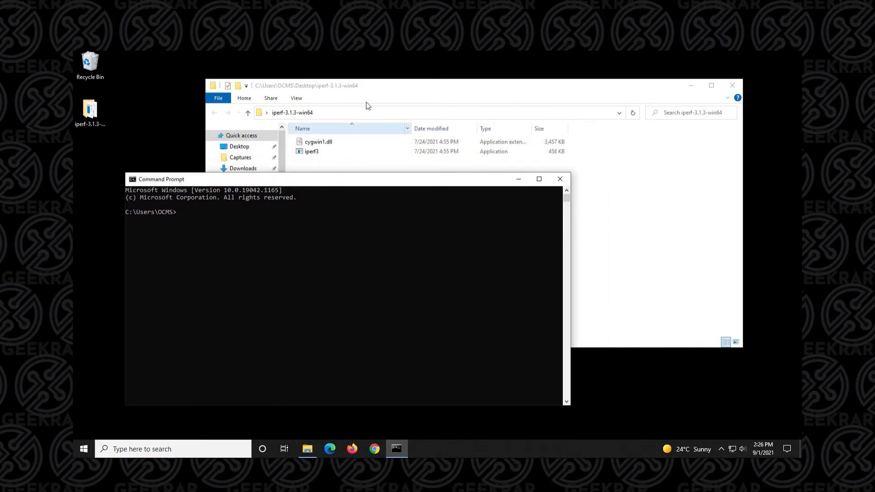
right_click(312, 112)
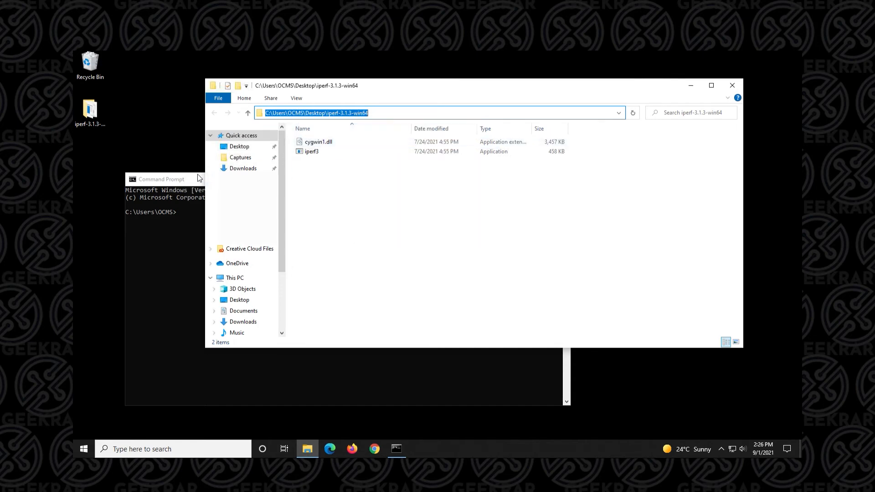
click(161, 179)
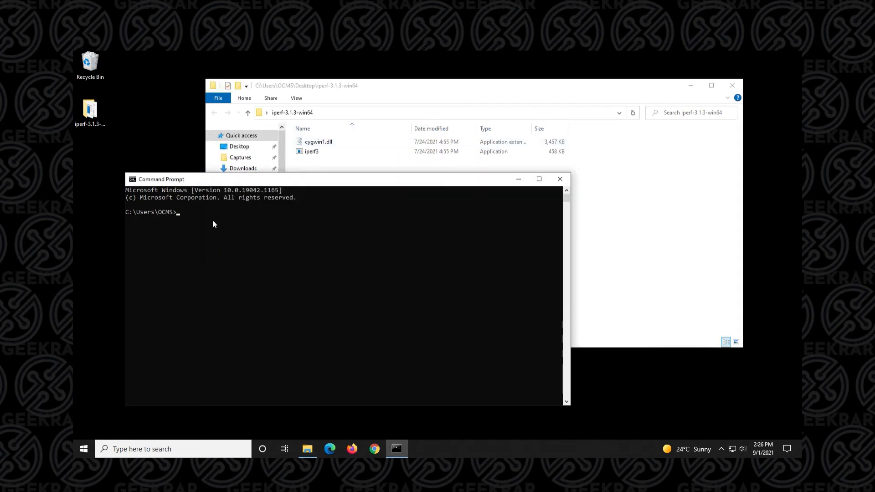
Change to C:\Users\OCMS\Desktop\iperf-3.1.3-win64 and run iperf3.exe -c 192.168.1.25.
text(cd)
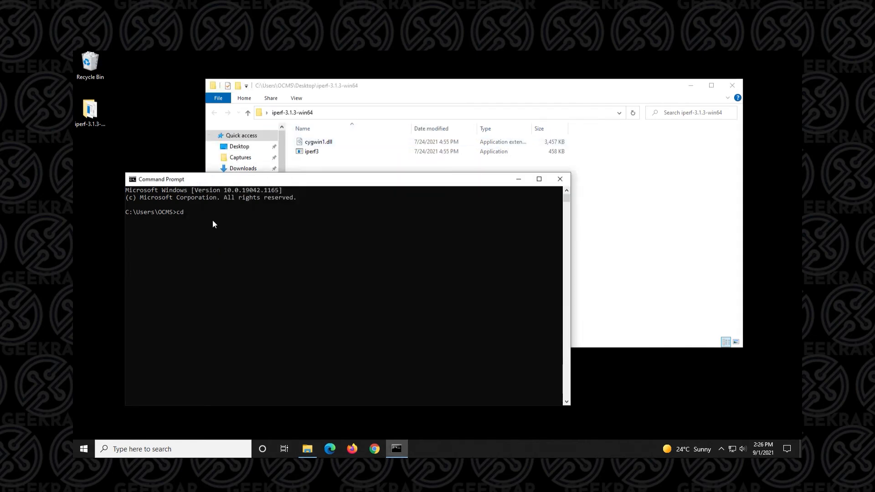
text(C:\Users\OCMS\Desktop\iperf-3.1.3-win64)
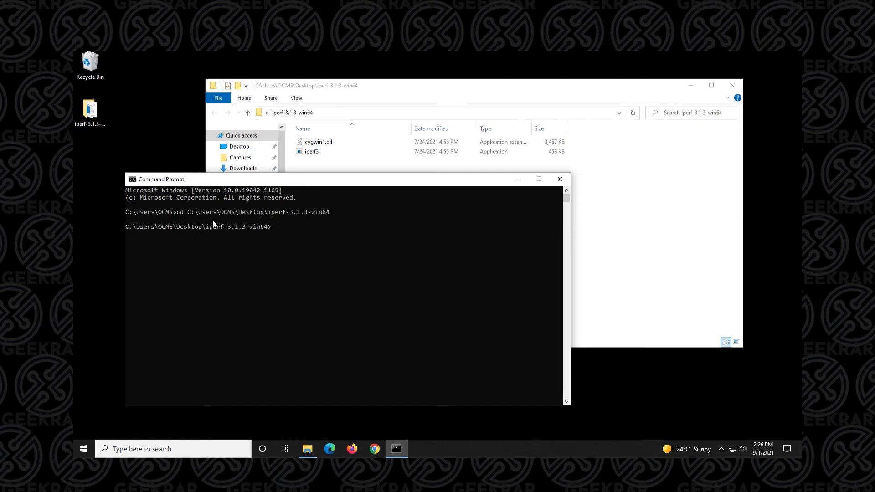
text(i)
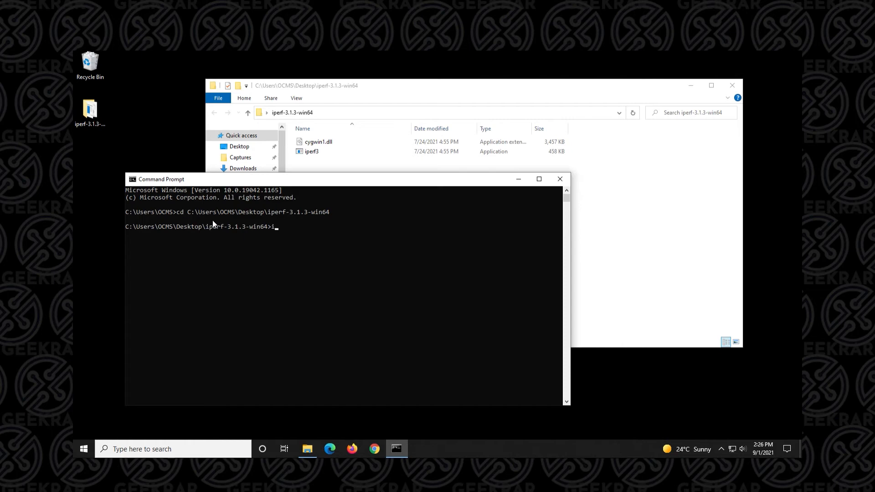
text(perf3.exe)
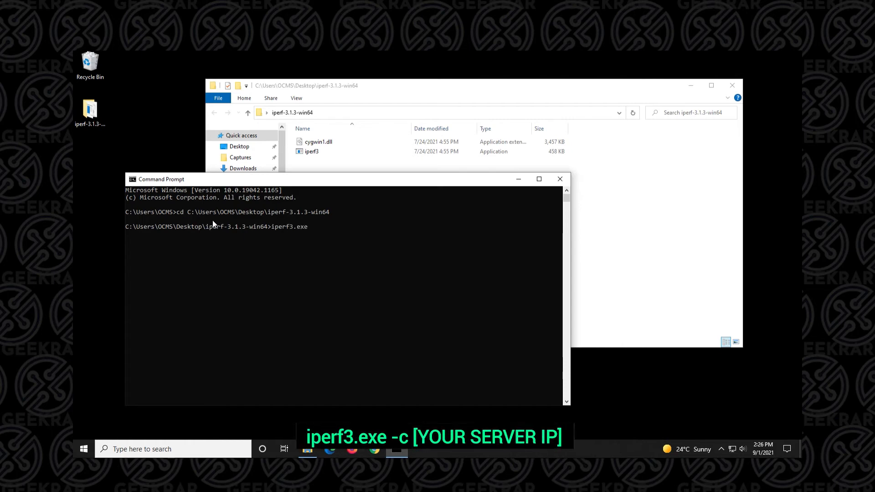
text(-)
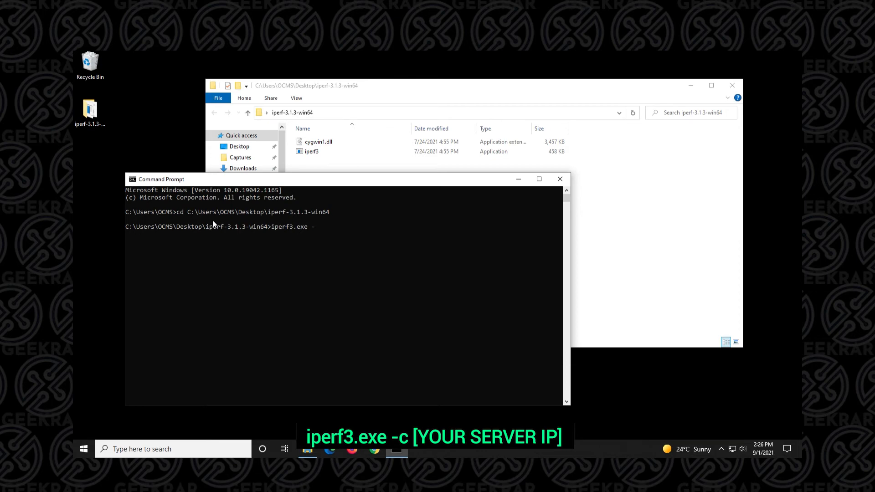
text(c)
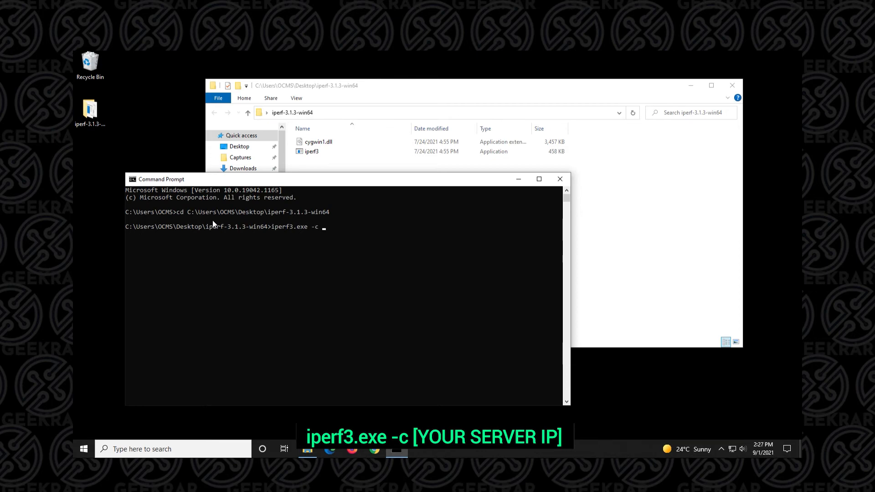
text(192.168)
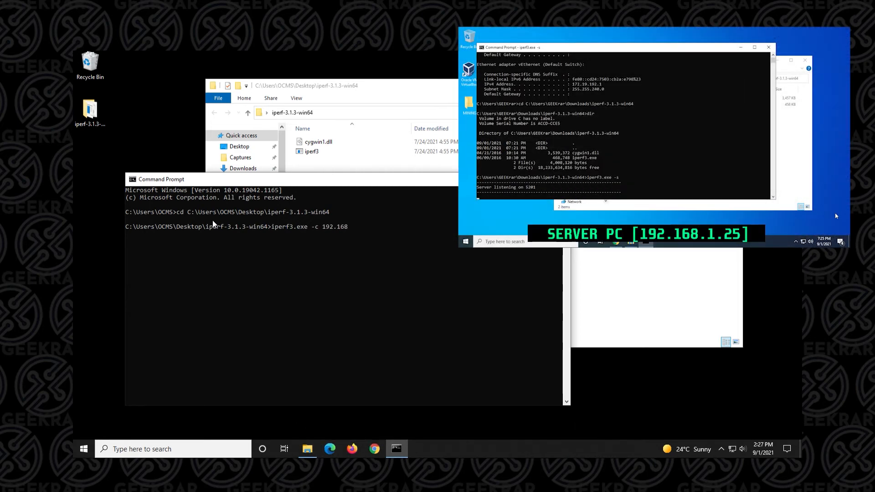
text(.1.2)
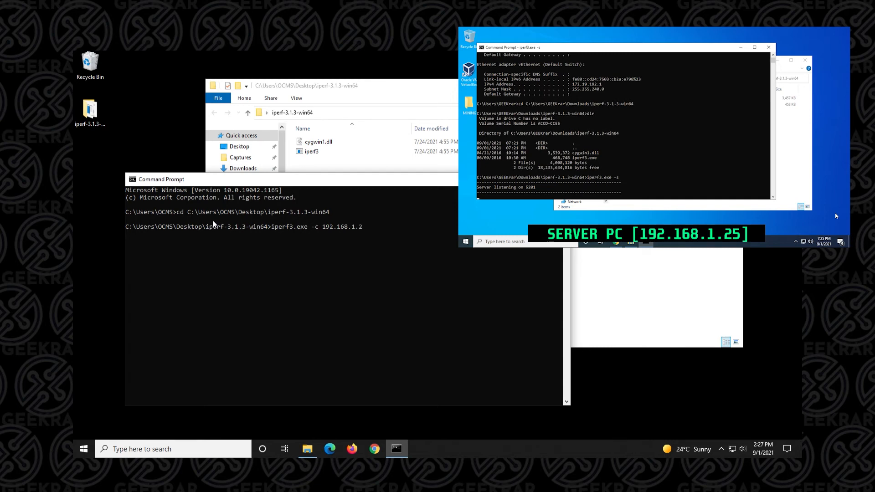
text(5)
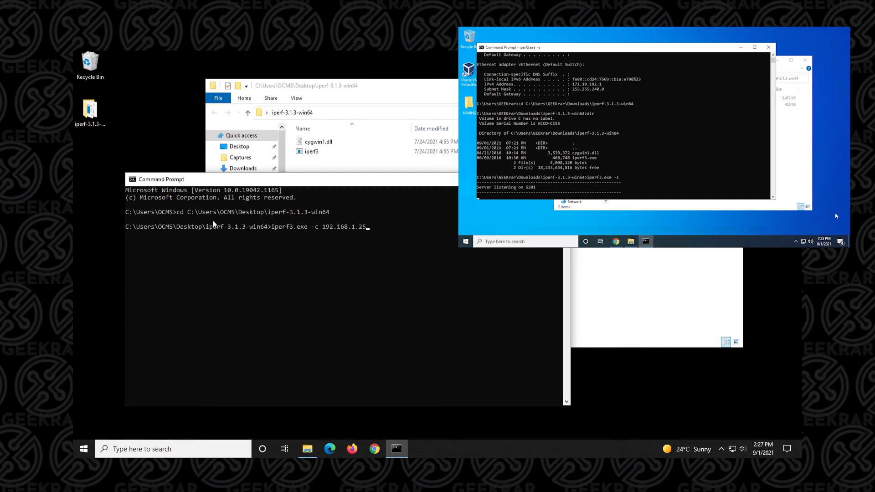
key(enter)
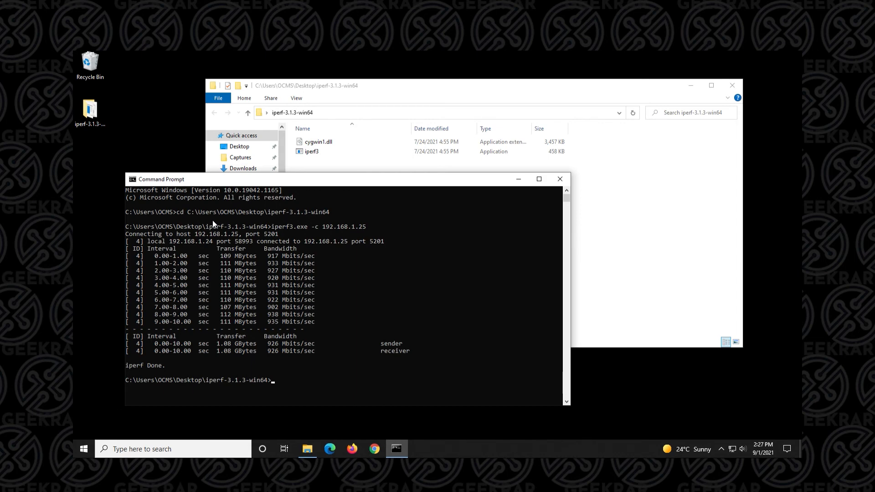
Rerun iperf3.exe -c 192.168.1.25 for a second client test.
text(iperf3.exe -c 192.168.1.25)
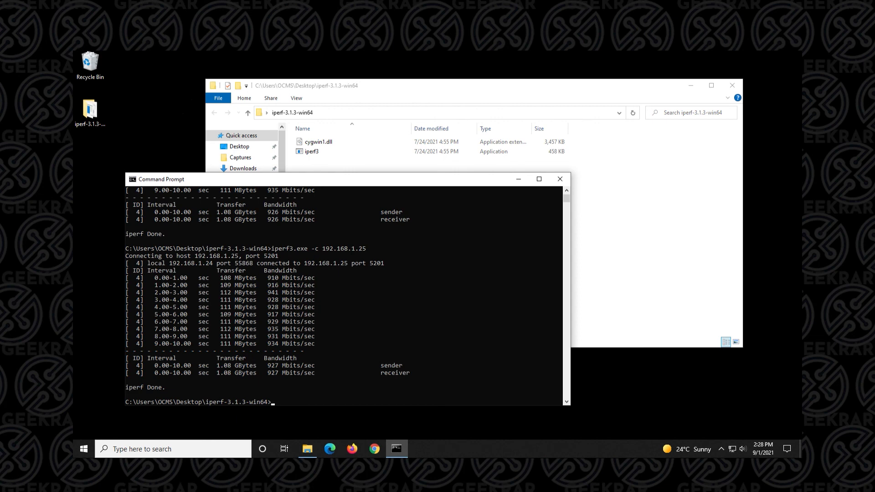
mouse_move(214, 223)
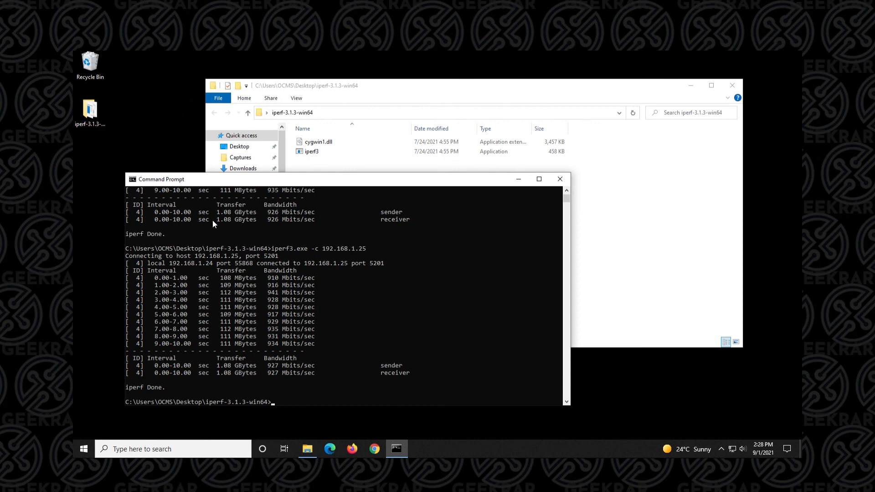